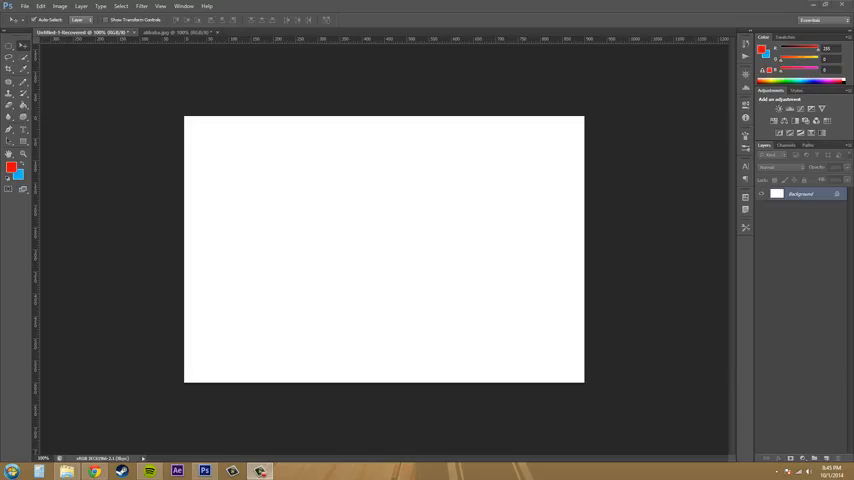
{"action": "mouse_move", "coordinate": [717, 226]}
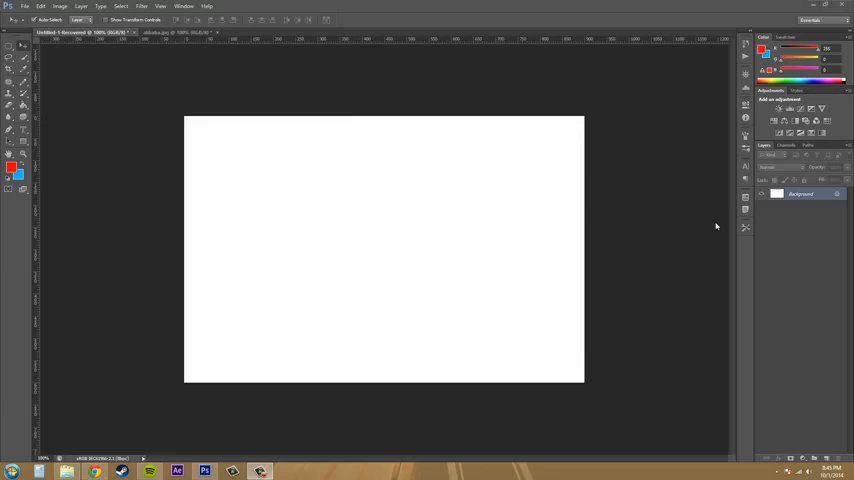
{"action": "mouse_move", "coordinate": [391, 207]}
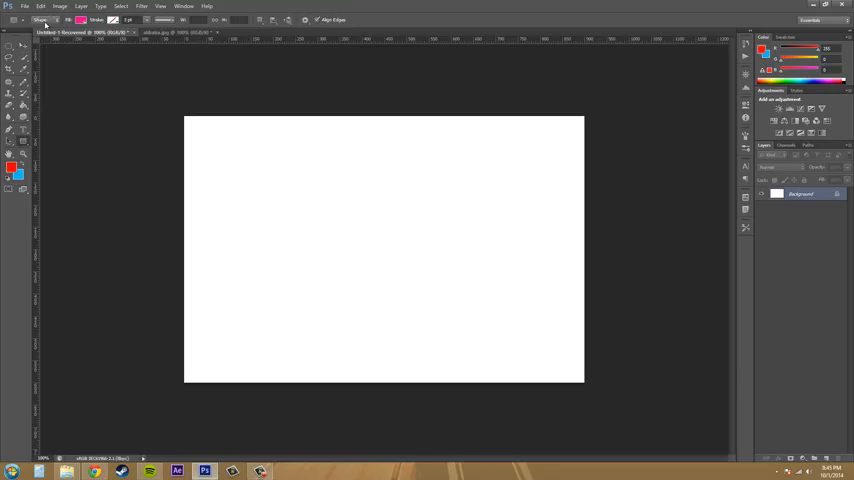
Step: Set the shape tool to Shape mode with pink fill and the New Layer path operation
{"action": "left_click", "coordinate": [44, 20]}
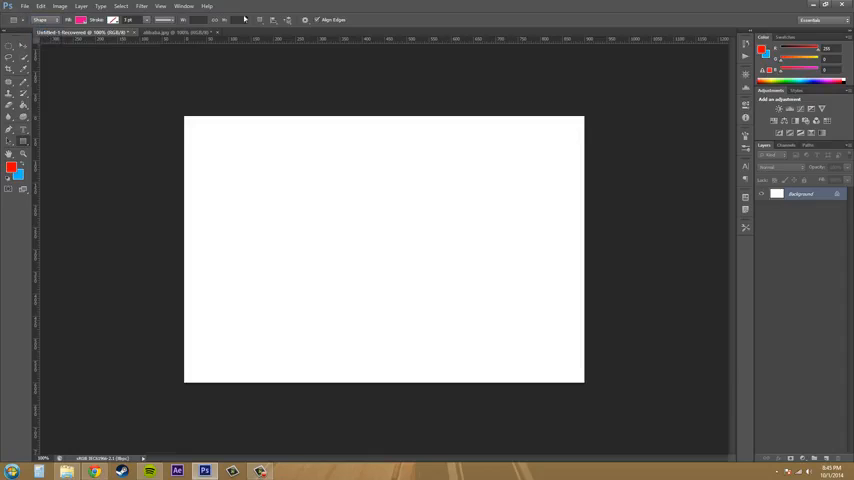
{"action": "left_click", "coordinate": [264, 19]}
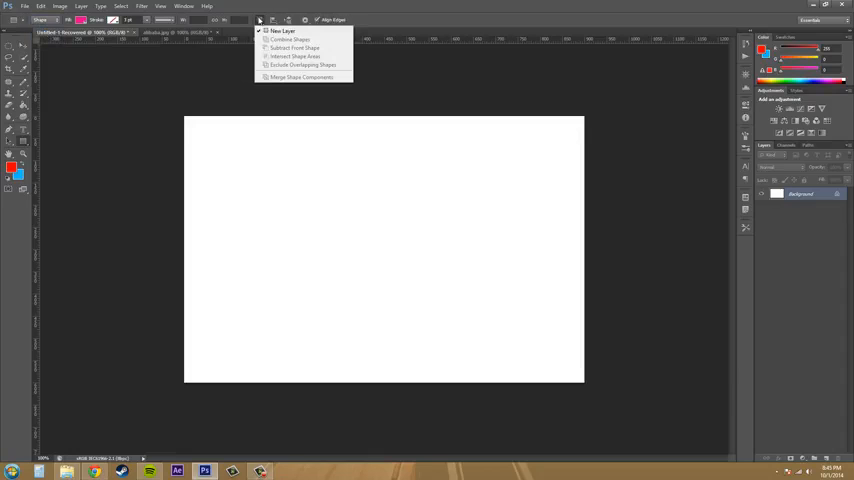
{"action": "left_click", "coordinate": [262, 19]}
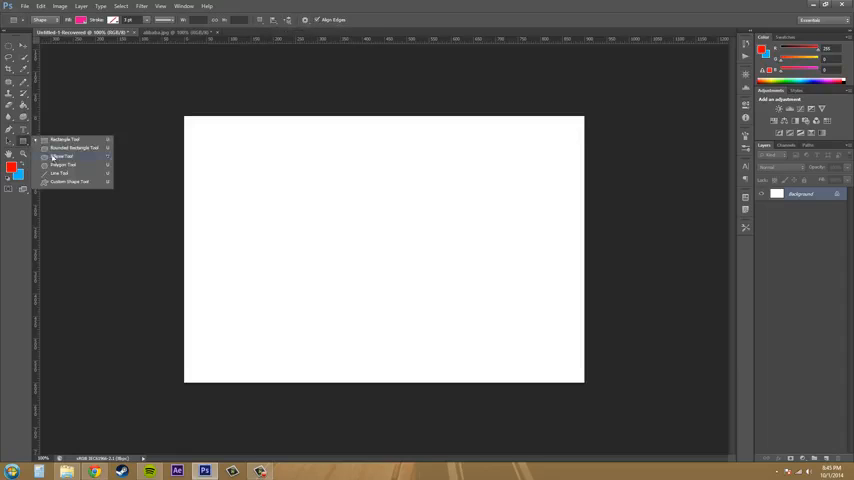
Step: Switch to the Ellipse Tool and draw a pink circle near the canvas centre
{"action": "left_click", "coordinate": [75, 172]}
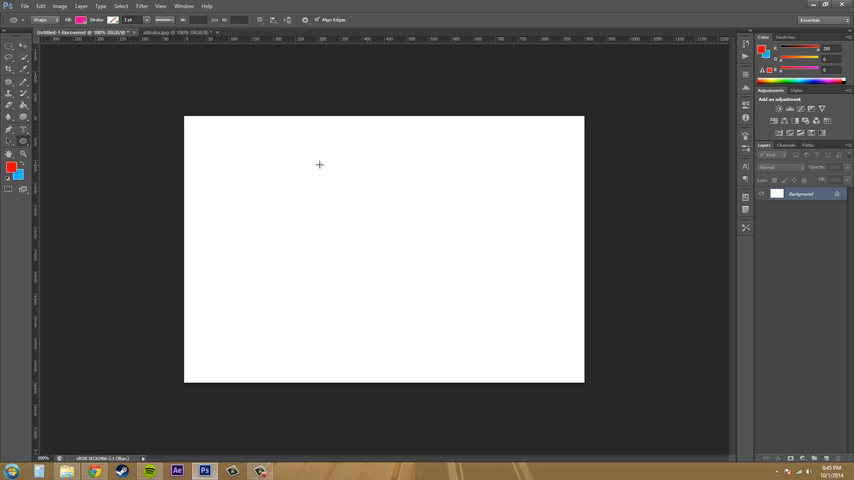
{"action": "left_click_drag", "start_coordinate": [319, 164], "coordinate": [467, 337]}
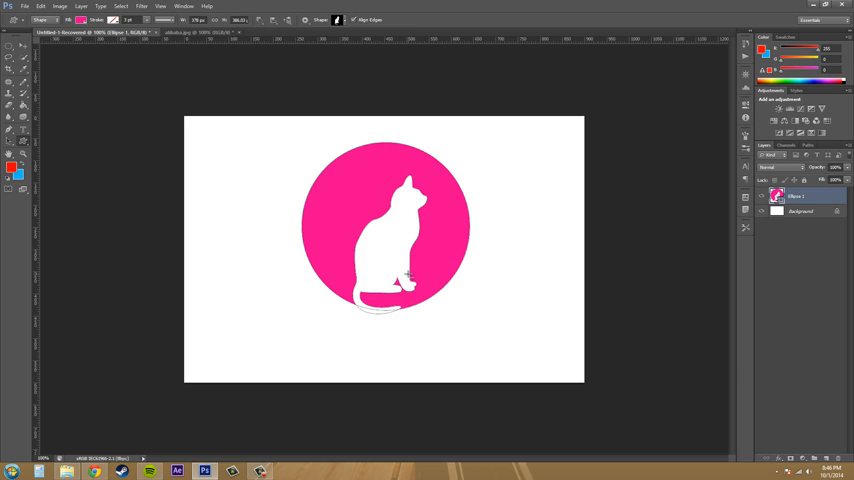
{"action": "mouse_move", "coordinate": [478, 256]}
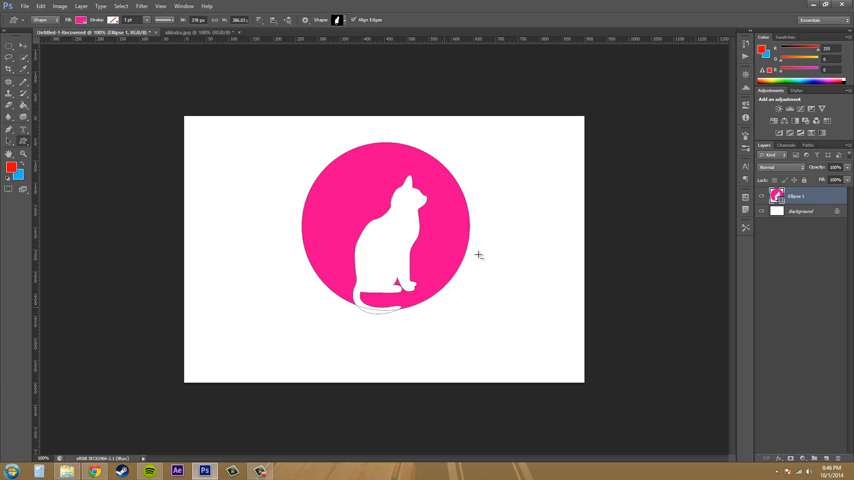
{"action": "mouse_move", "coordinate": [343, 218]}
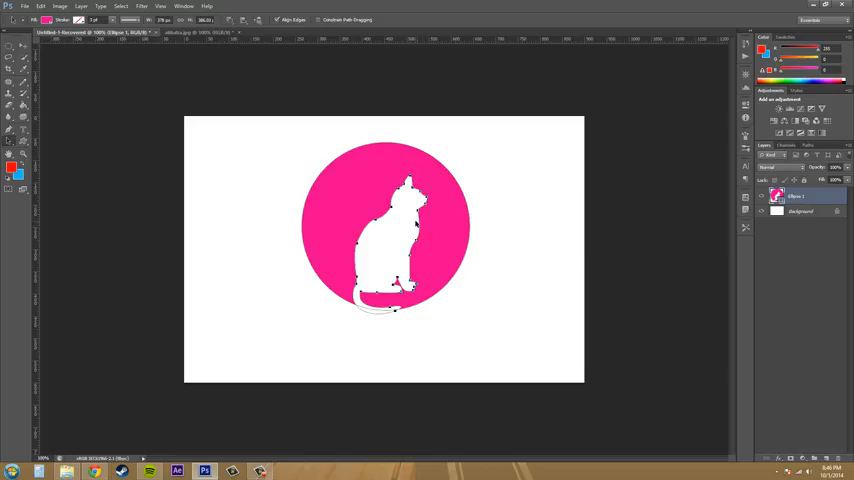
{"action": "mouse_move", "coordinate": [330, 199]}
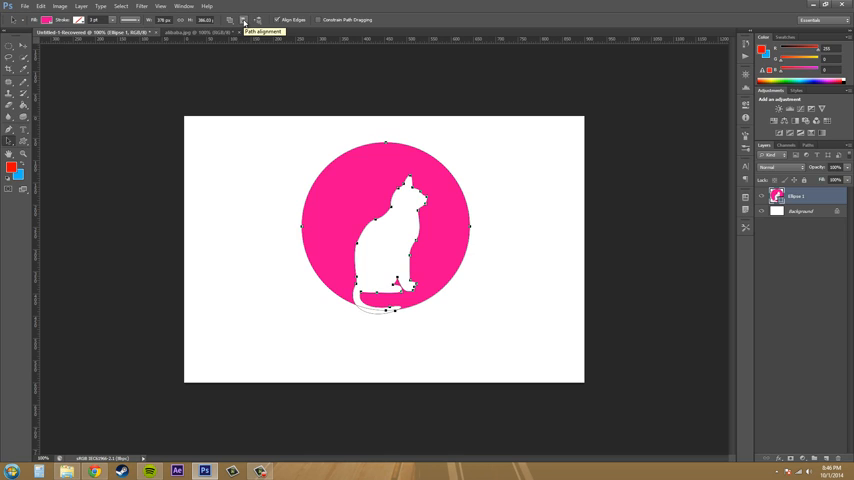
Step: Open the Path Alignment choices for the selected cat path
{"action": "left_click", "coordinate": [231, 20]}
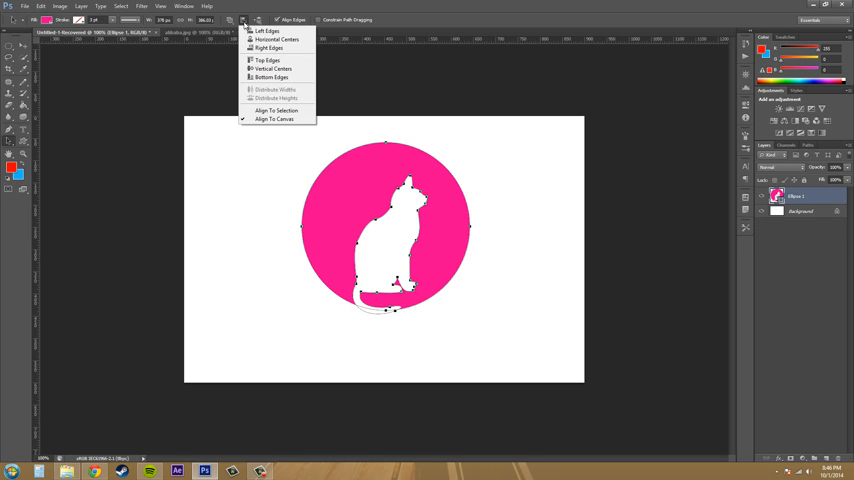
{"action": "mouse_move", "coordinate": [274, 52]}
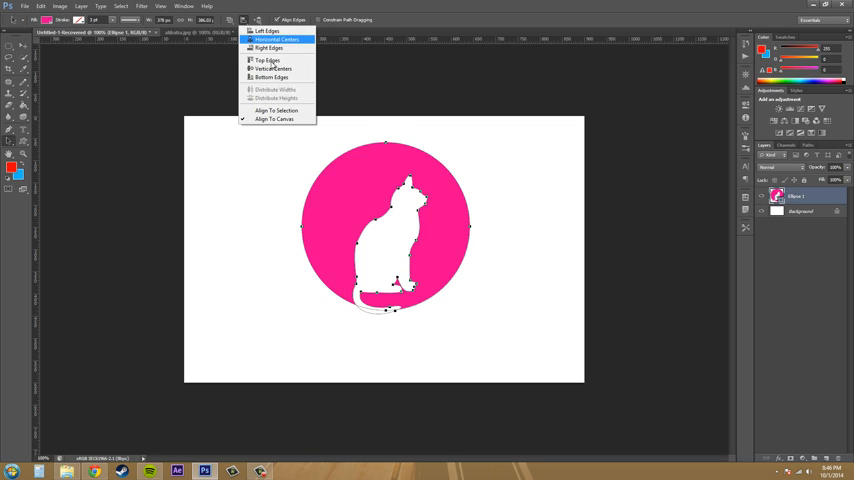
{"action": "mouse_move", "coordinate": [278, 120]}
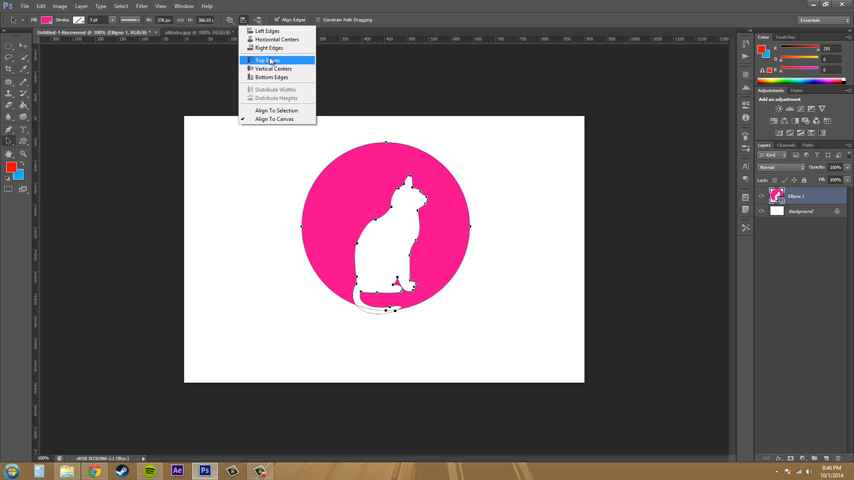
{"action": "mouse_move", "coordinate": [280, 52]}
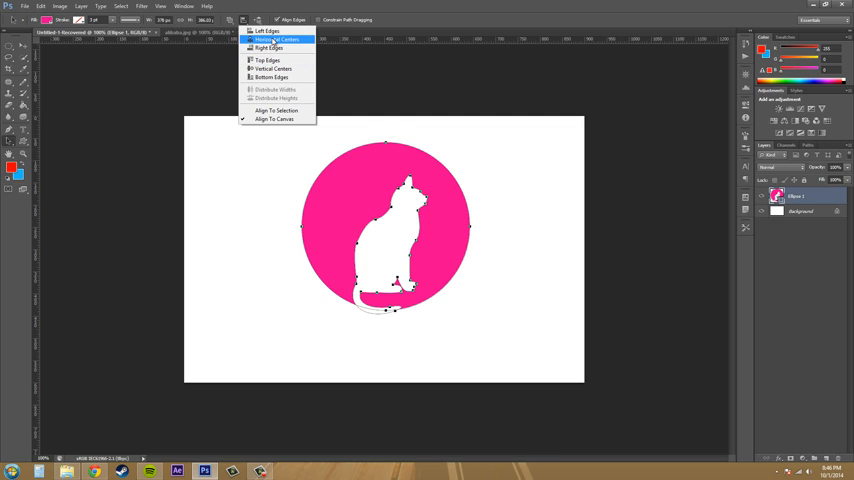
Step: Center the cat horizontally, select both paths, and align them to the canvas's left edge
{"action": "left_click", "coordinate": [271, 35]}
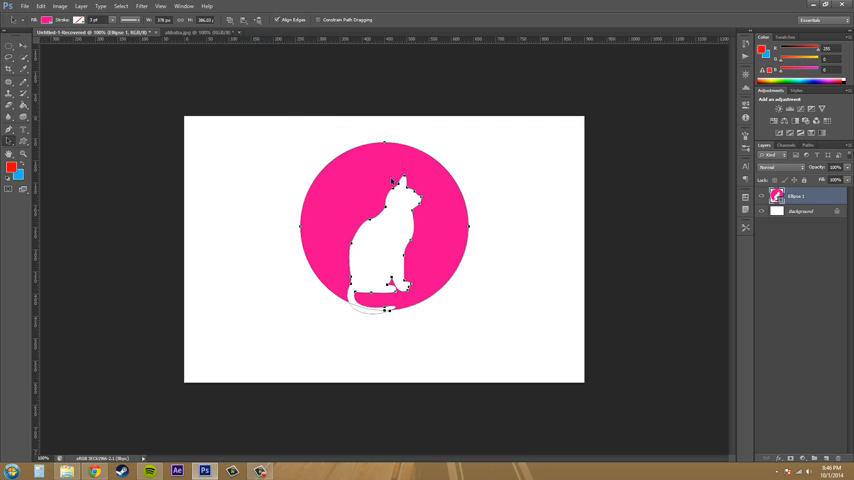
{"action": "left_click", "coordinate": [228, 20]}
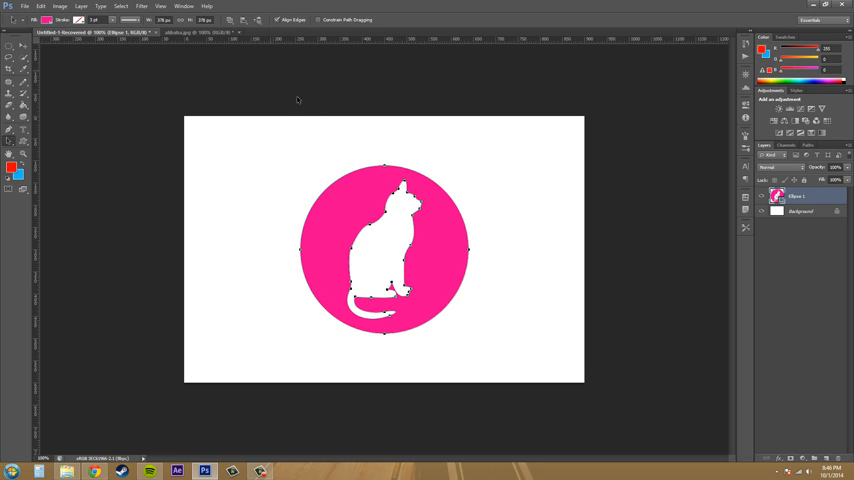
{"action": "mouse_move", "coordinate": [457, 248]}
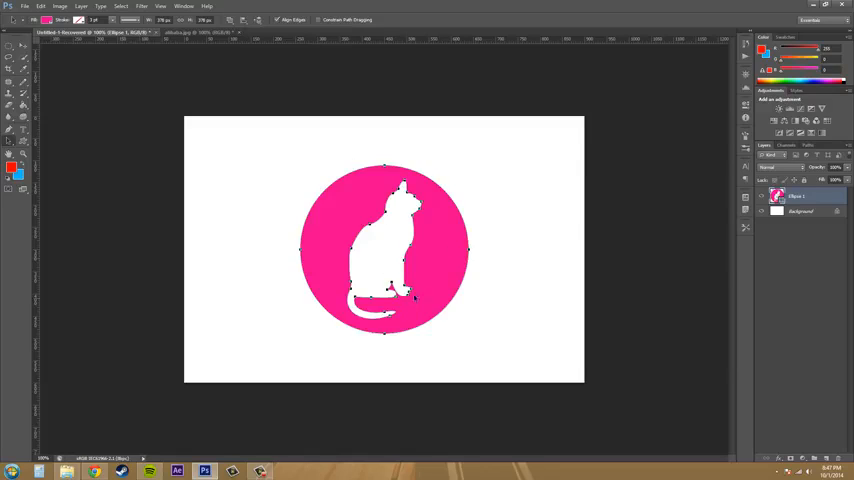
{"action": "mouse_move", "coordinate": [382, 256]}
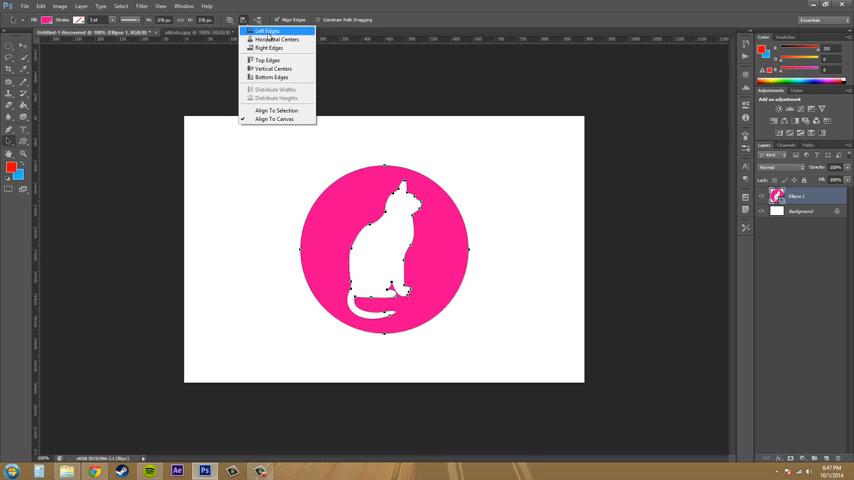
{"action": "left_click", "coordinate": [266, 35]}
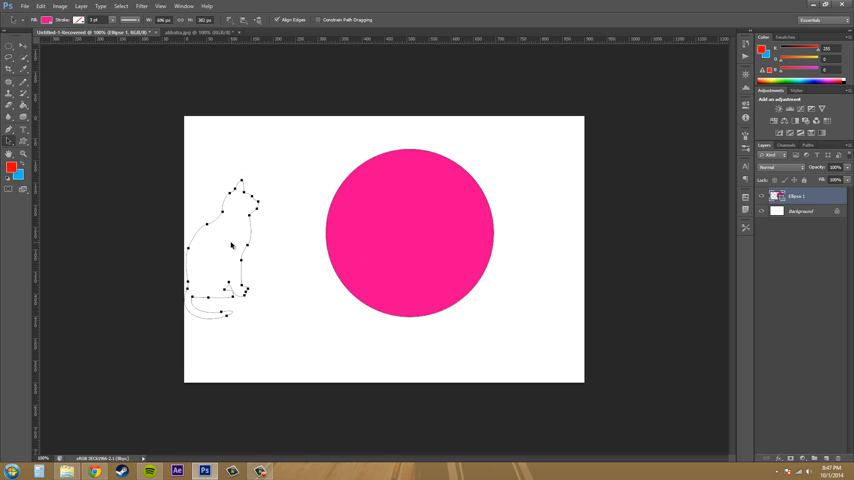
Step: Move the cat over the circle, align left edges relative to the selection, and select the circle
{"action": "left_click_drag", "start_coordinate": [230, 250], "coordinate": [450, 240]}
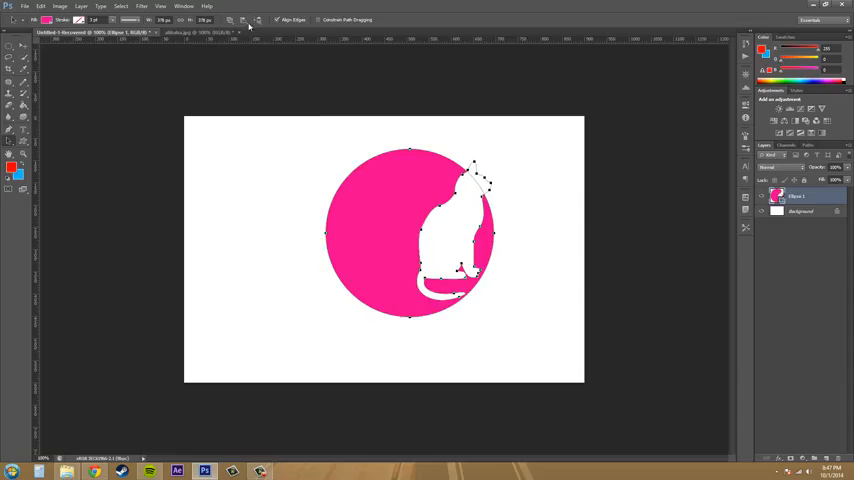
{"action": "left_click", "coordinate": [231, 18]}
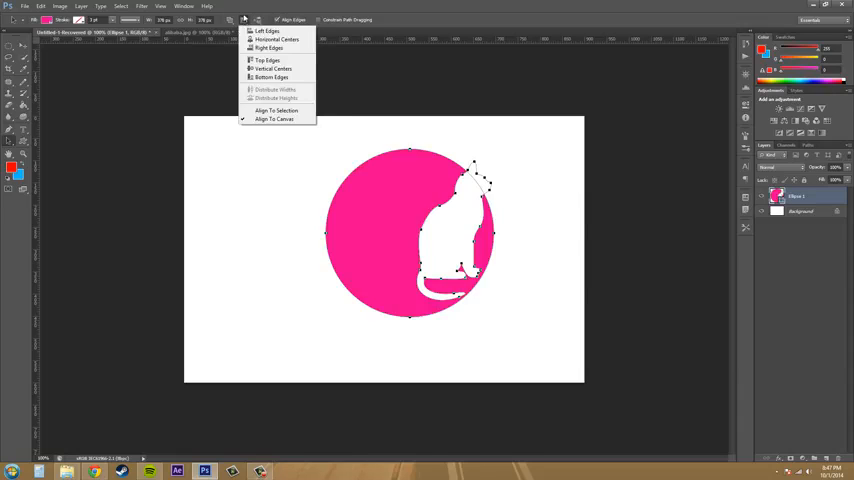
{"action": "mouse_move", "coordinate": [278, 121]}
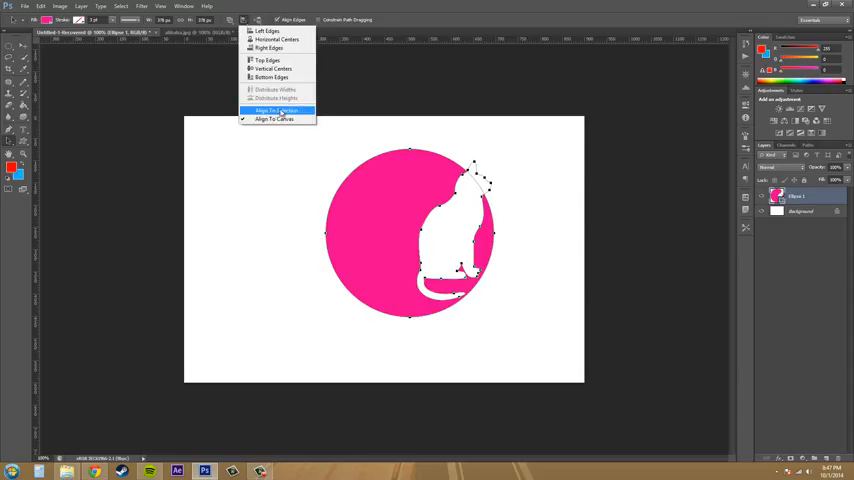
{"action": "left_click", "coordinate": [274, 111]}
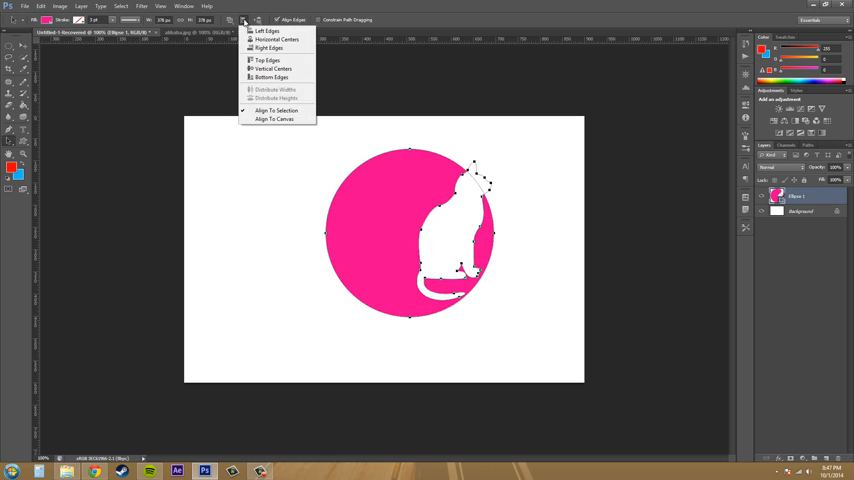
{"action": "mouse_move", "coordinate": [260, 31]}
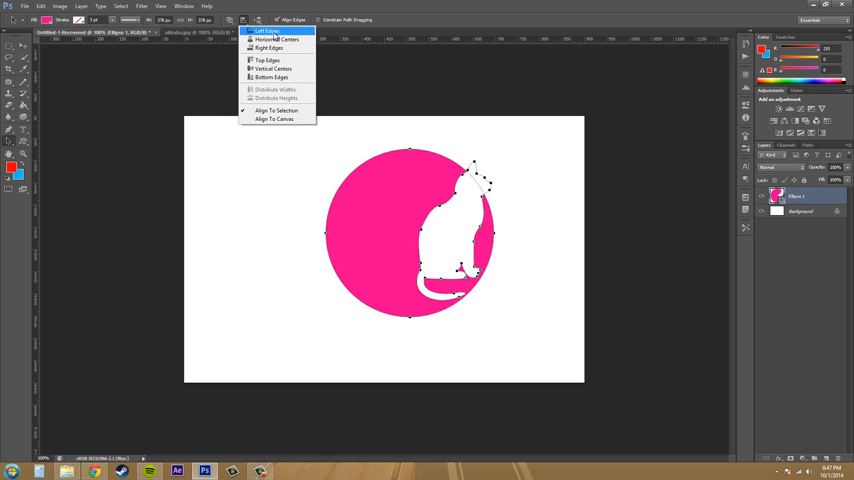
{"action": "left_click", "coordinate": [270, 28]}
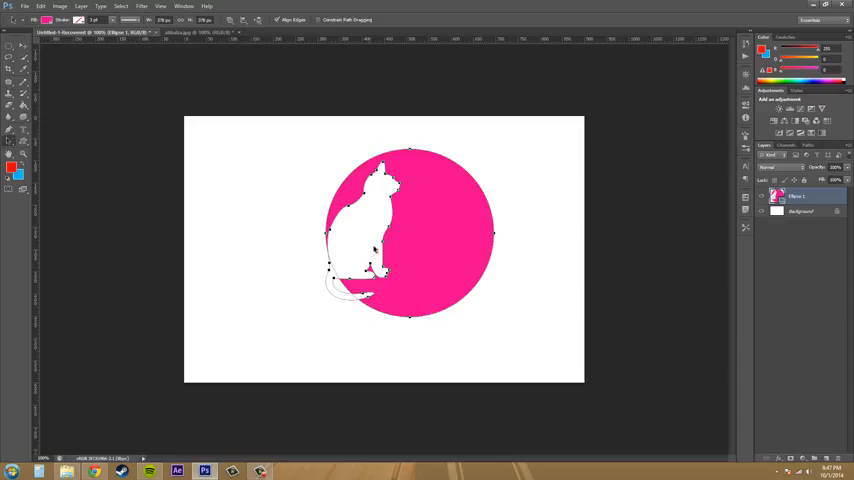
{"action": "mouse_move", "coordinate": [261, 231]}
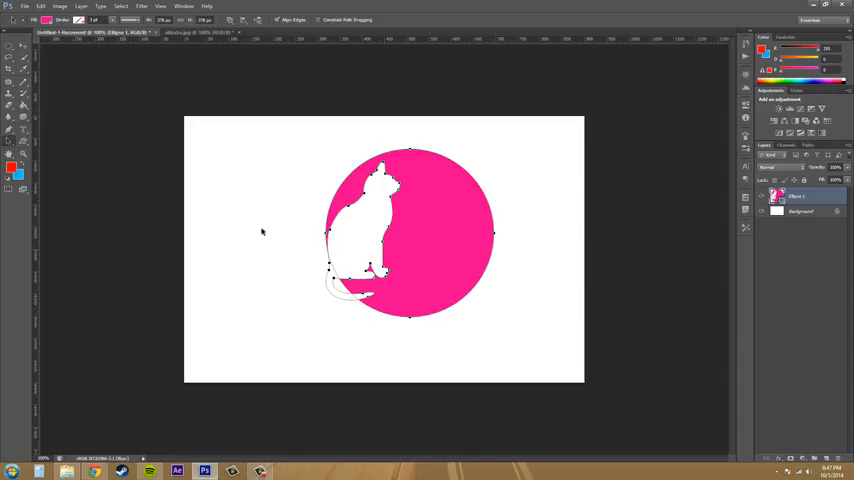
{"action": "mouse_move", "coordinate": [407, 233]}
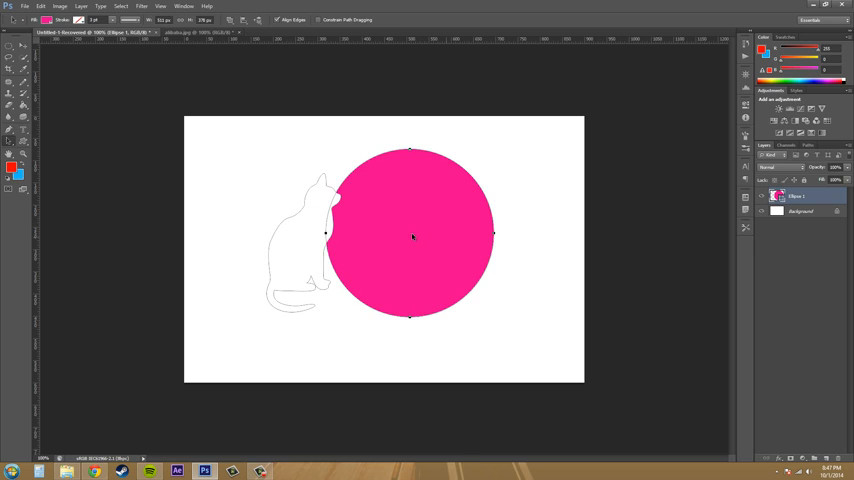
{"action": "left_click", "coordinate": [222, 22]}
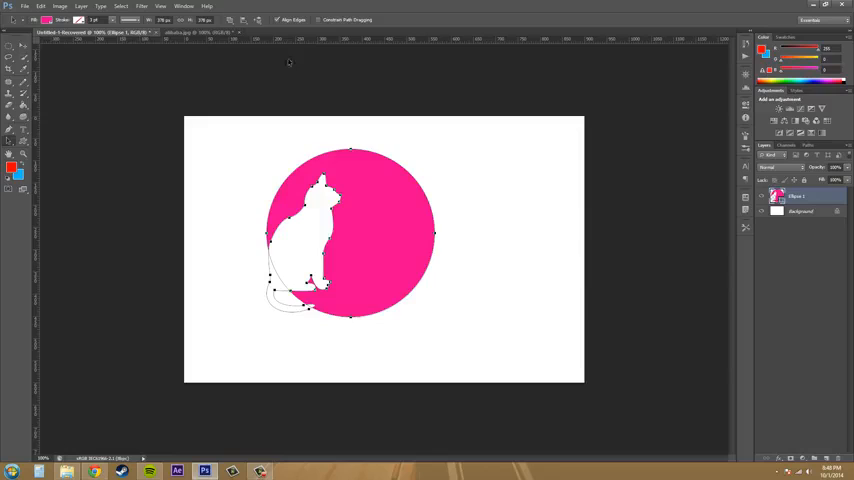
{"action": "mouse_move", "coordinate": [455, 296]}
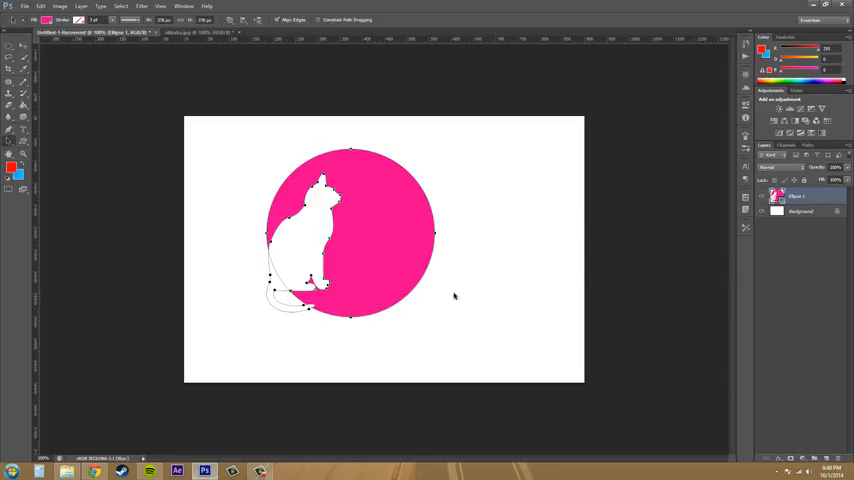
{"action": "mouse_move", "coordinate": [485, 280]}
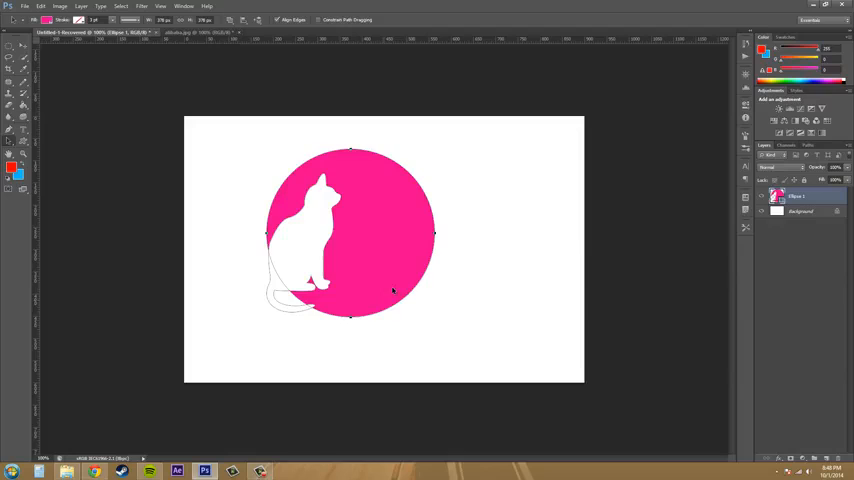
{"action": "mouse_move", "coordinate": [390, 263]}
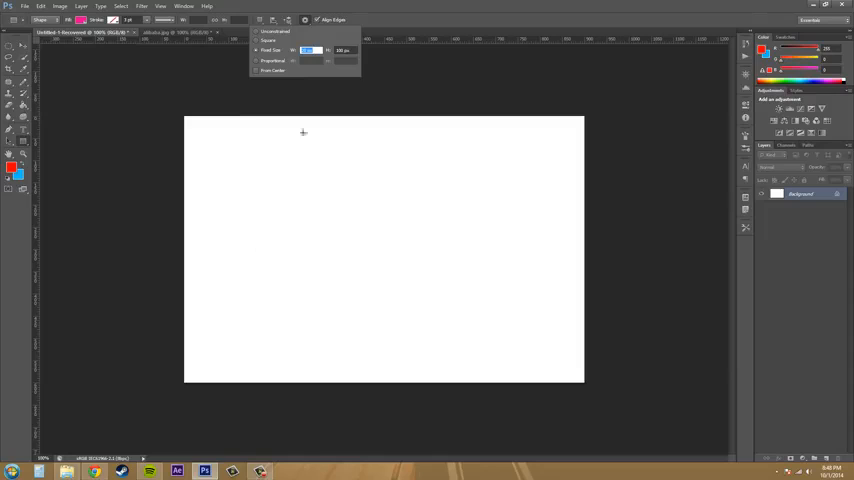
{"action": "mouse_move", "coordinate": [262, 162]}
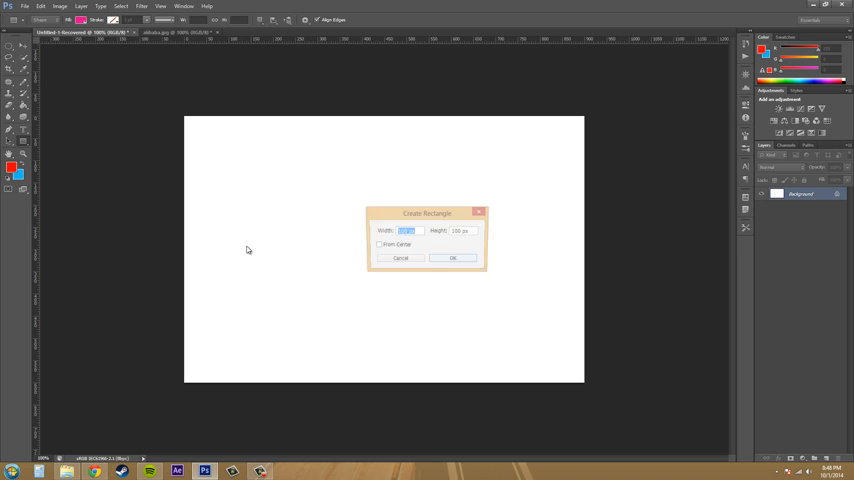
Step: Click the canvas to create a fixed-size 20×100 px pink rectangle
{"action": "left_click", "coordinate": [451, 257]}
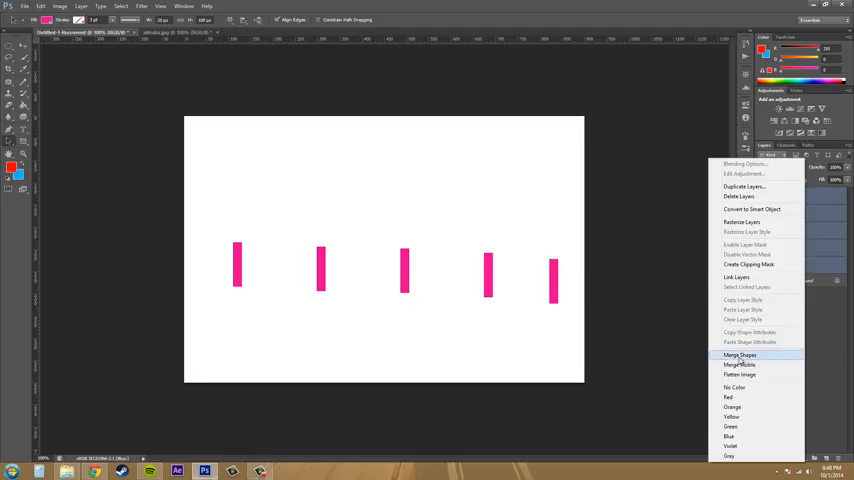
Step: Merge the rectangle layers, select all paths, then distribute widths and align vertical centres
{"action": "left_click", "coordinate": [747, 354]}
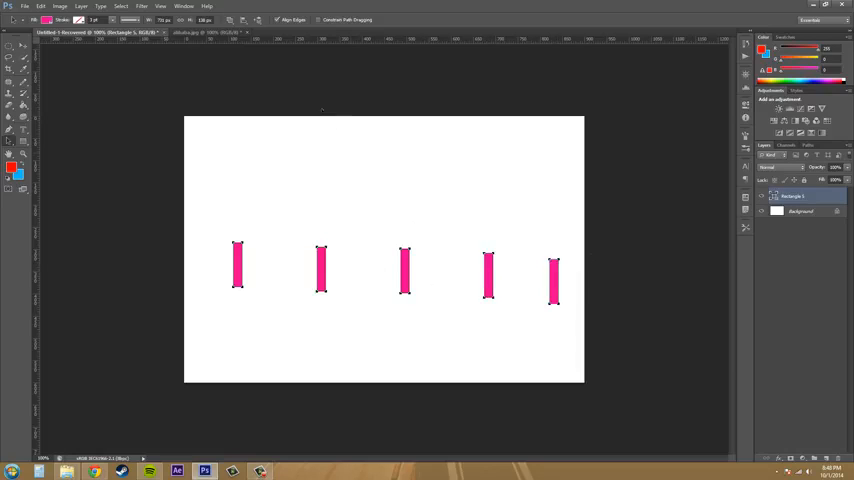
{"action": "left_click", "coordinate": [233, 22]}
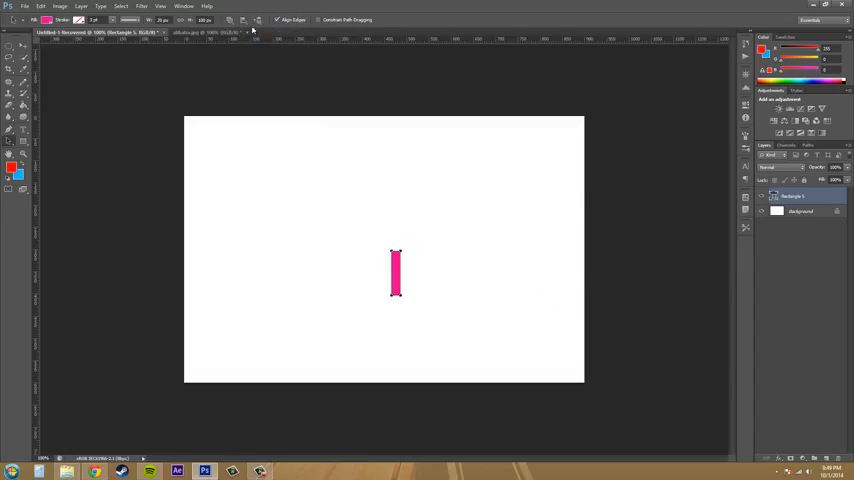
{"action": "left_click", "coordinate": [256, 19]}
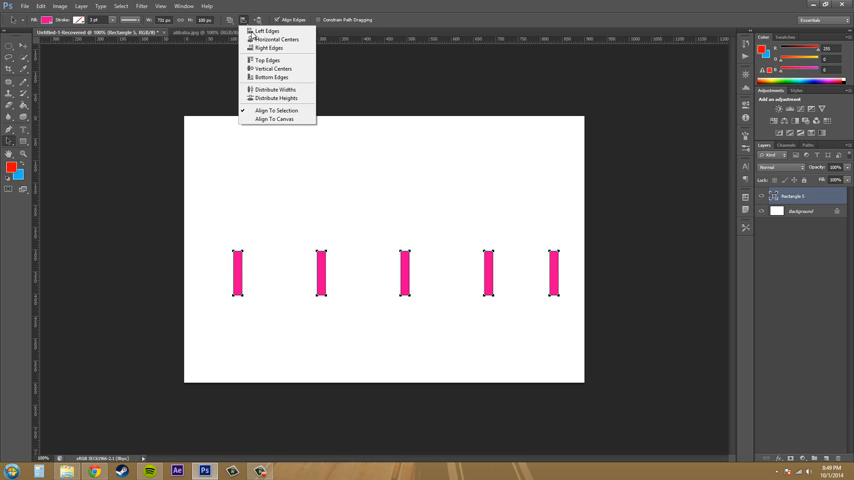
{"action": "left_click", "coordinate": [260, 97]}
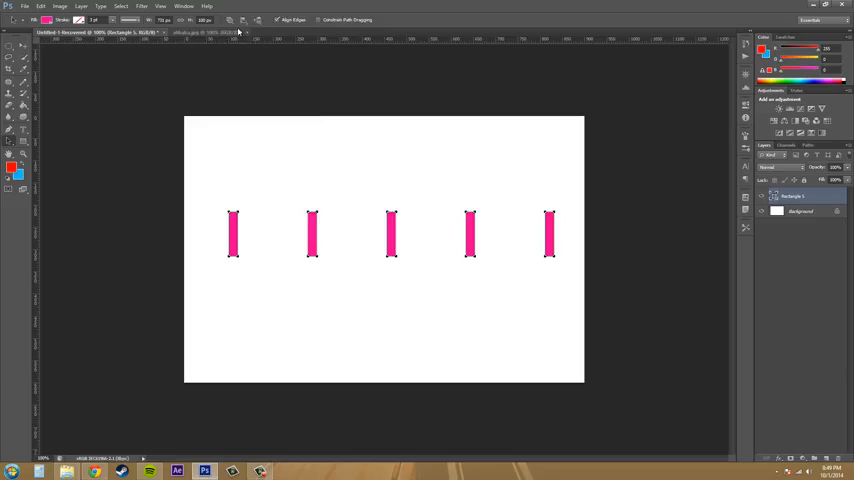
{"action": "left_click", "coordinate": [241, 20]}
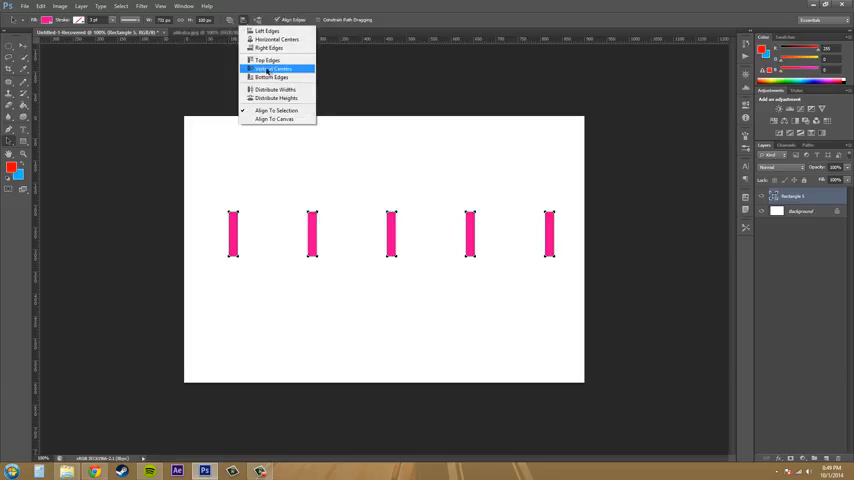
{"action": "left_click", "coordinate": [262, 67]}
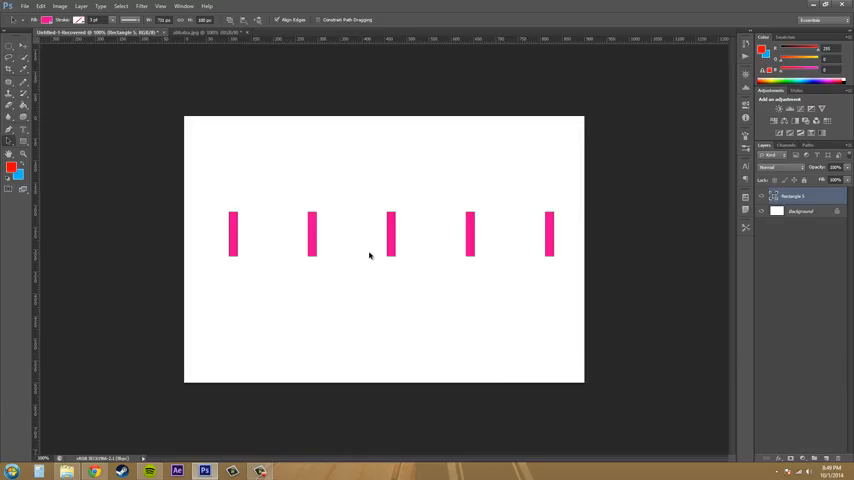
{"action": "mouse_move", "coordinate": [328, 222]}
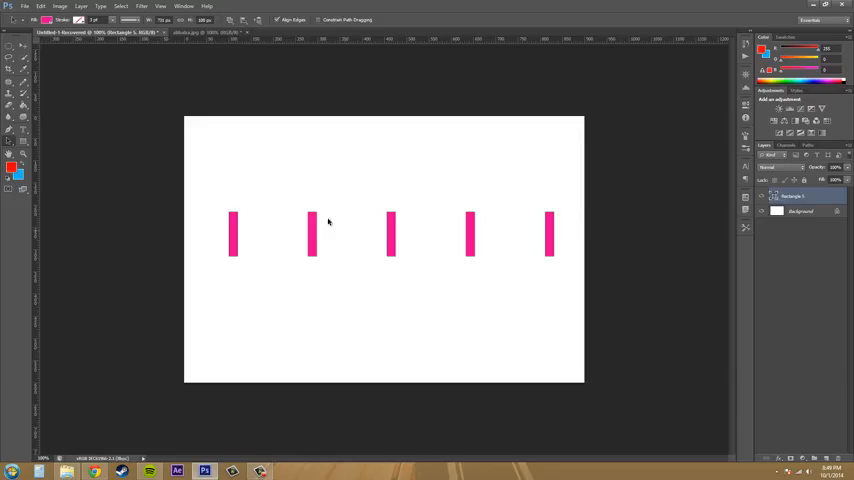
{"action": "mouse_move", "coordinate": [364, 196]}
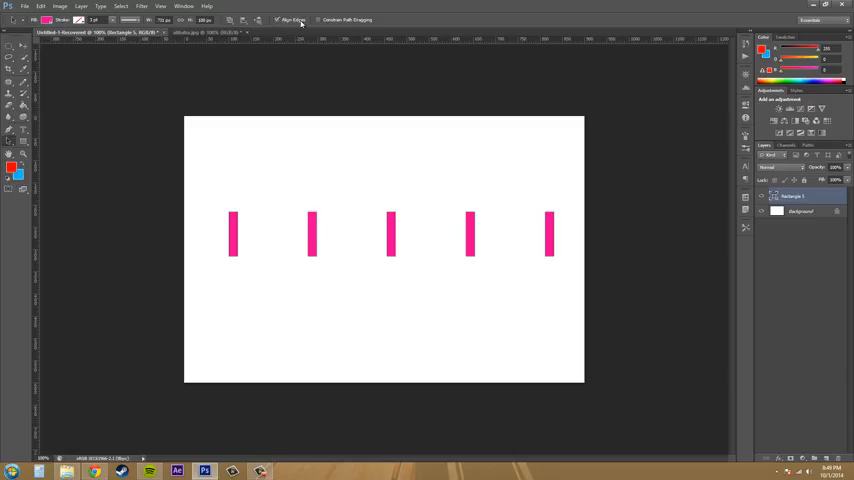
{"action": "mouse_move", "coordinate": [300, 20]}
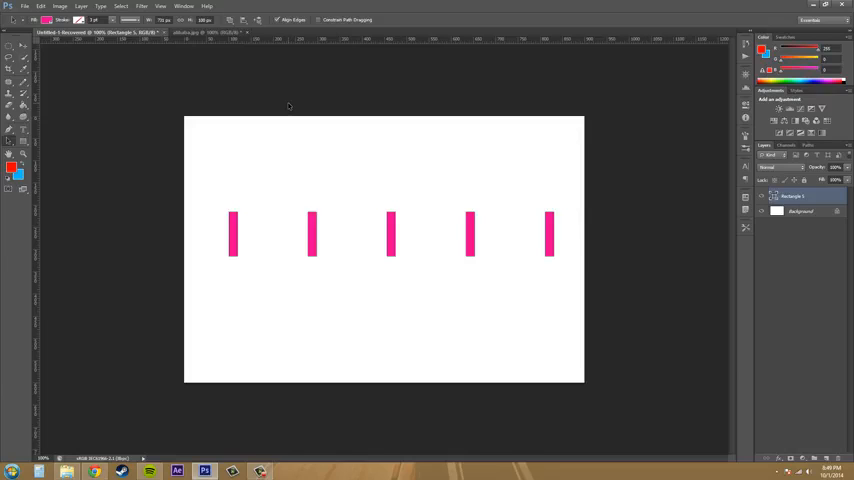
{"action": "mouse_move", "coordinate": [302, 174]}
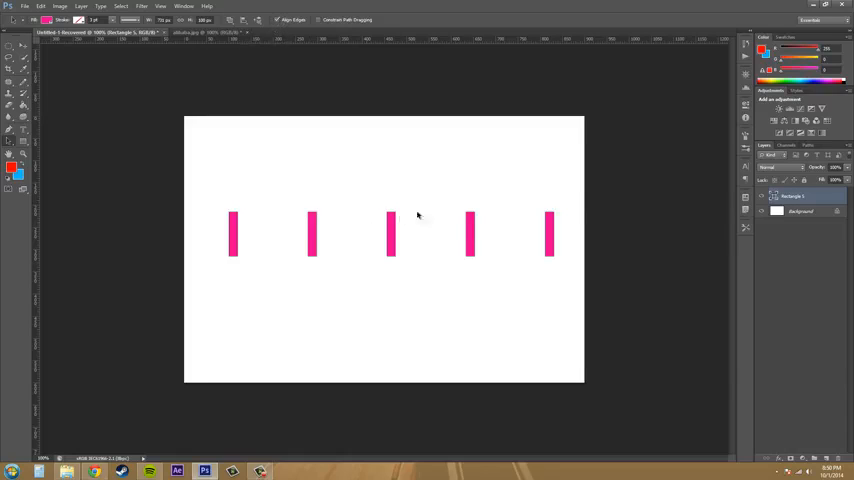
Step: Select a rectangle to start the stacked staircase, then deselect the stacked bars
{"action": "left_click", "coordinate": [268, 22]}
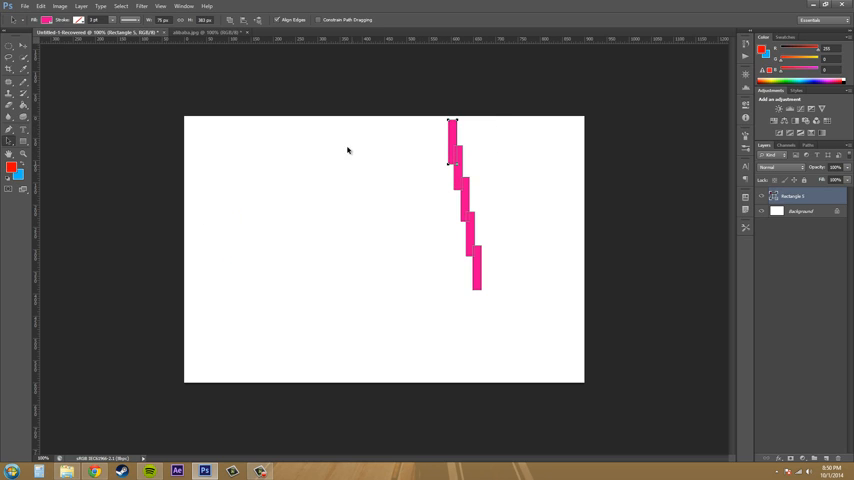
{"action": "left_click", "coordinate": [229, 18]}
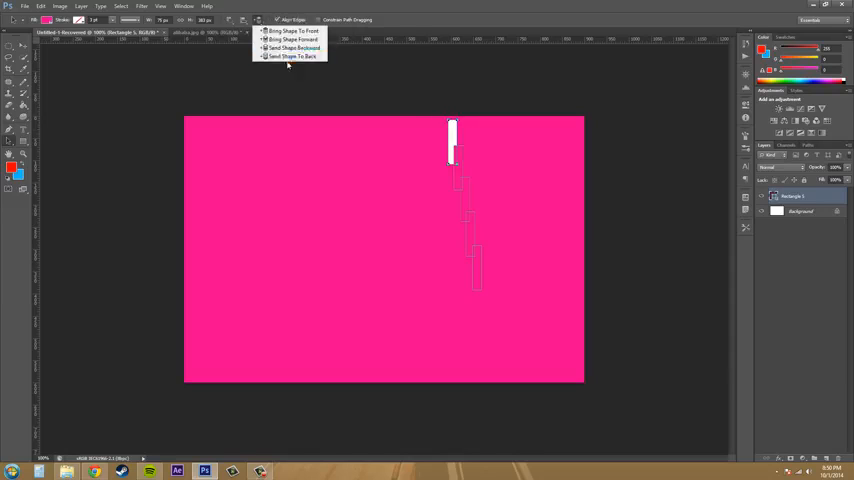
{"action": "mouse_move", "coordinate": [290, 39]}
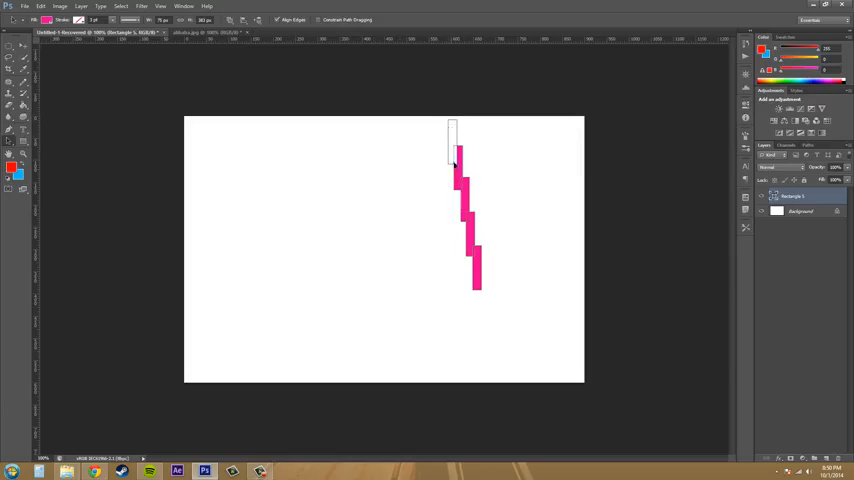
{"action": "mouse_move", "coordinate": [483, 265]}
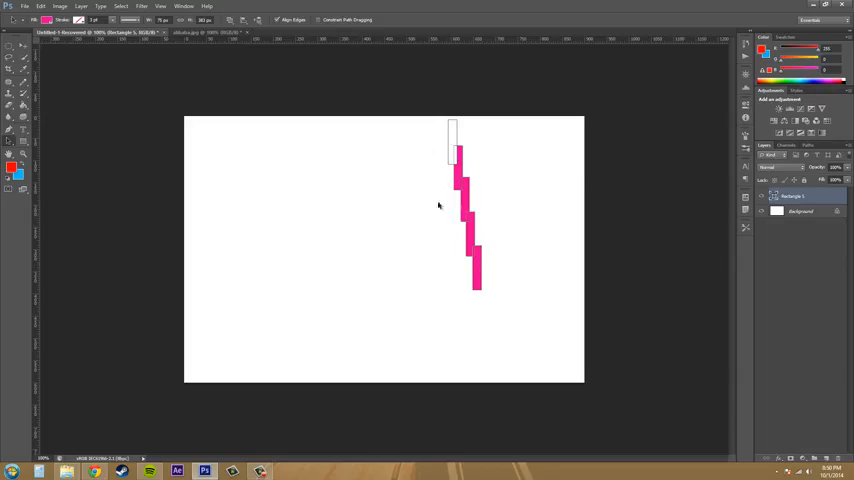
{"action": "mouse_move", "coordinate": [443, 185]}
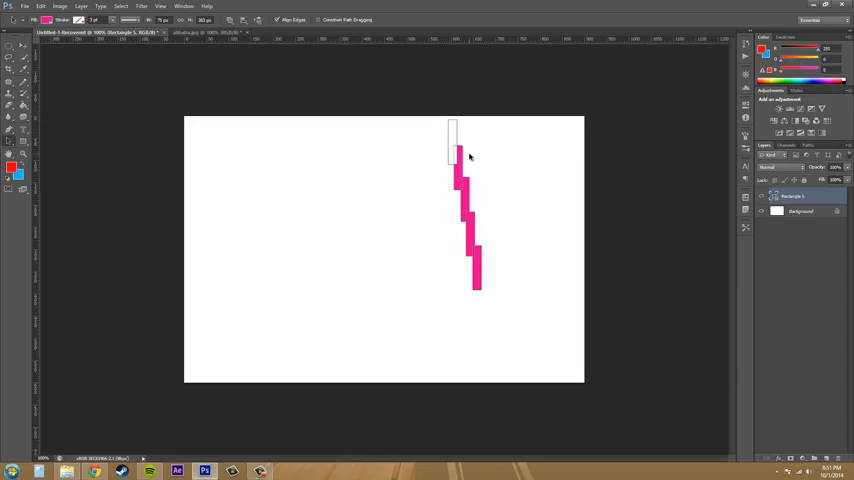
{"action": "mouse_move", "coordinate": [521, 251]}
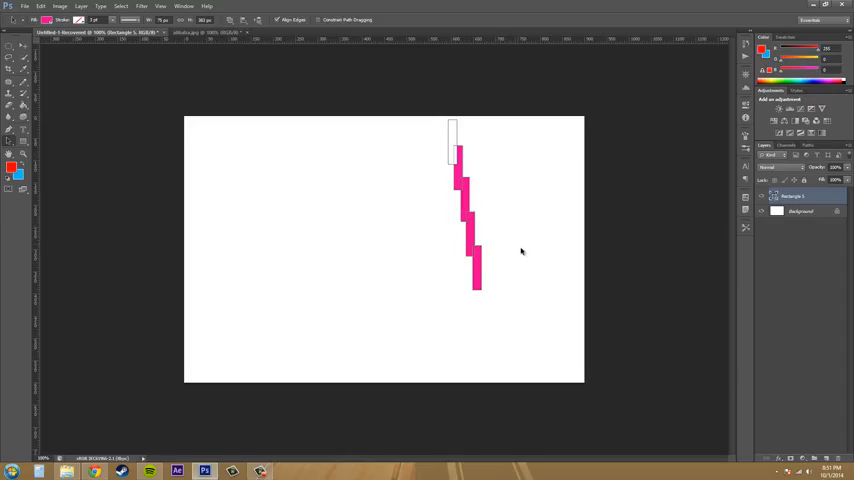